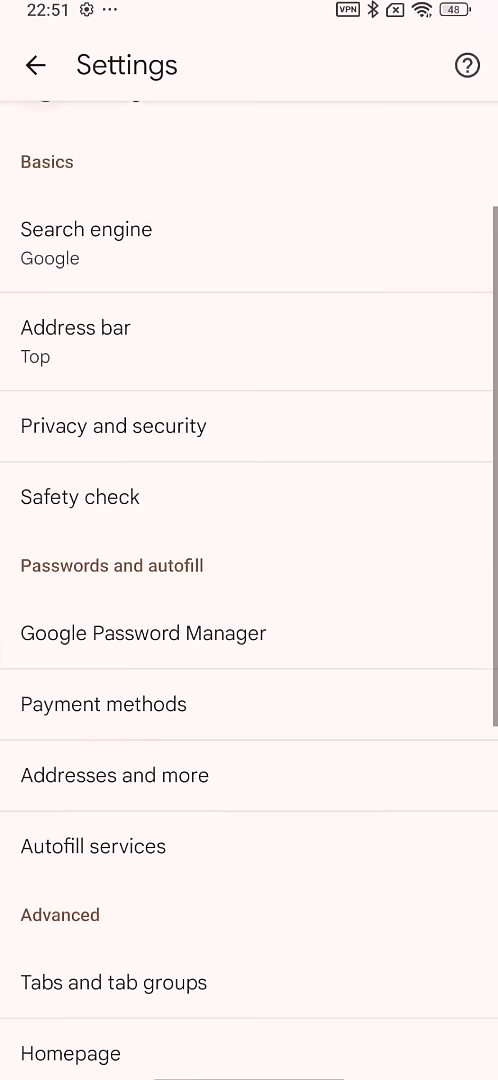
Browse the flat-style Privacy and security and Site settings pages, returning to Settings
click(113, 425)
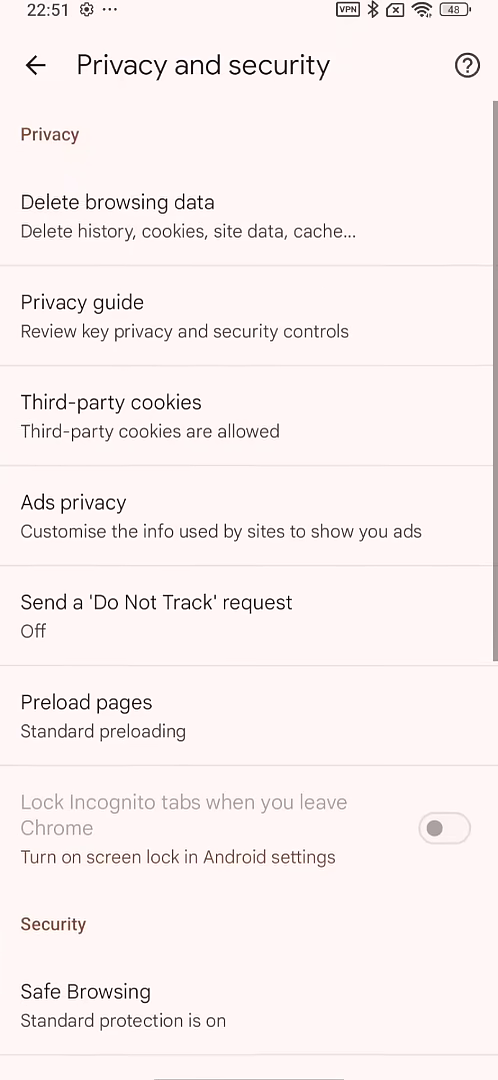
click(35, 65)
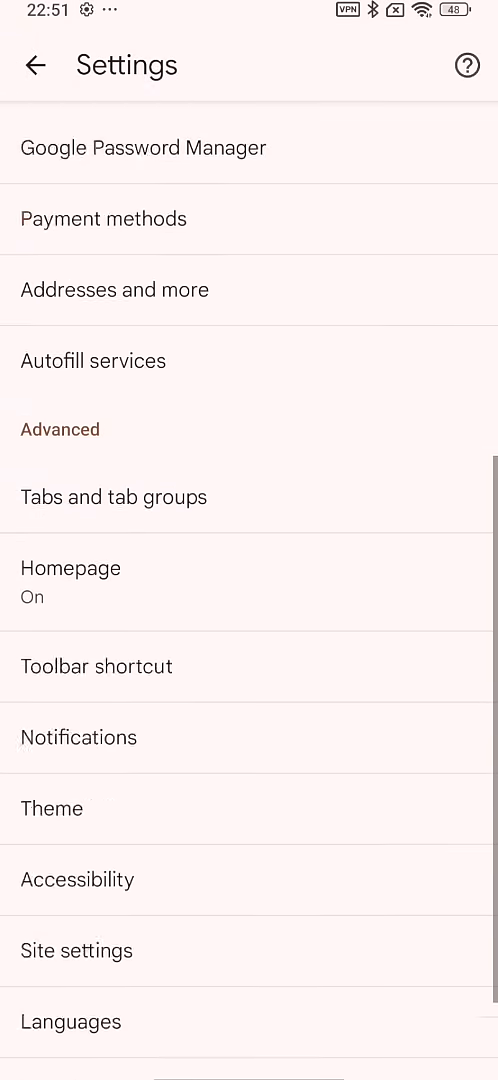
click(76, 950)
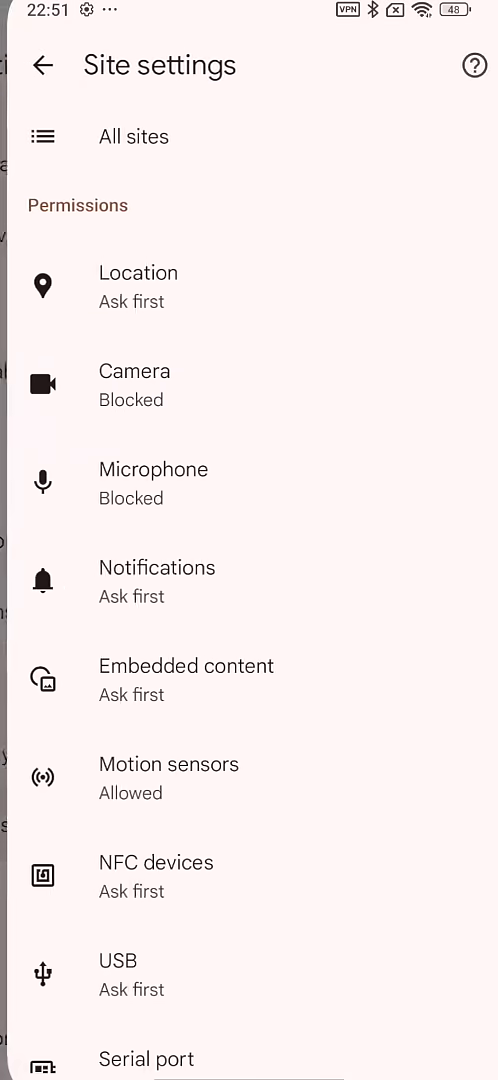
click(37, 65)
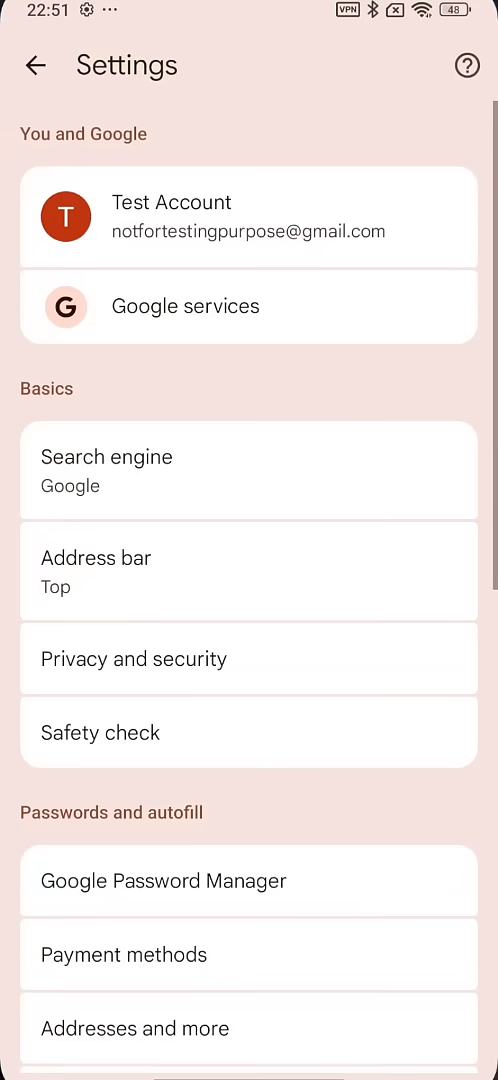
View Chrome Beta's card-style Privacy and security and Payment methods pages
scroll(down, 3)
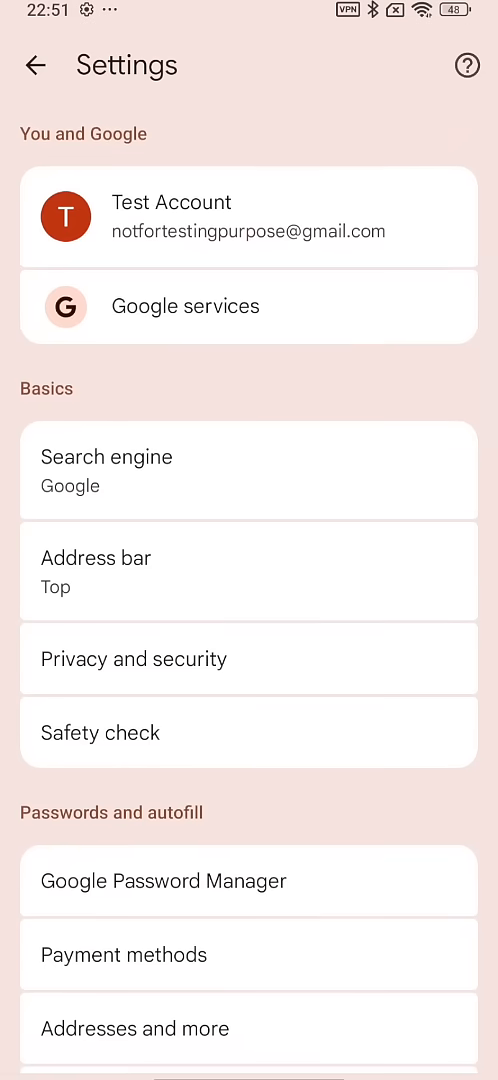
click(133, 658)
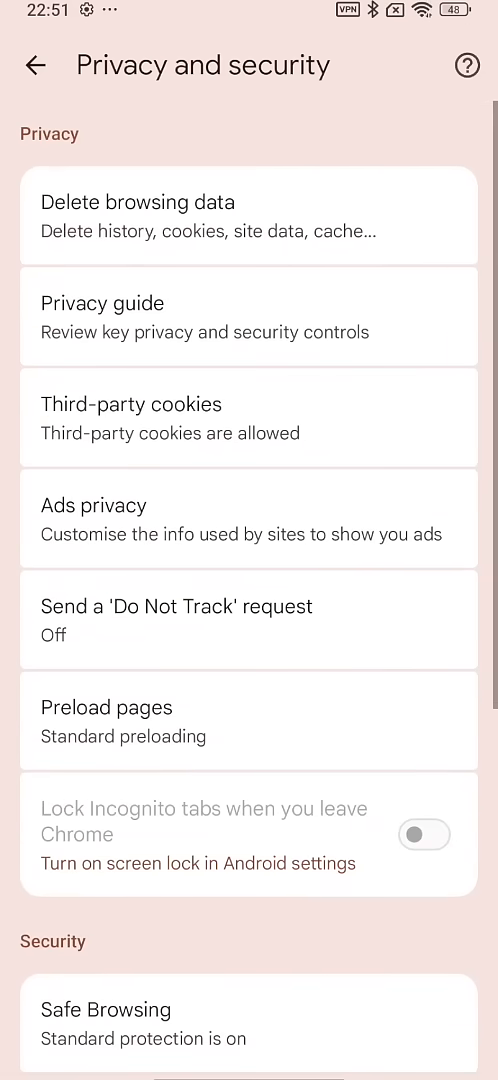
scroll(down, 3)
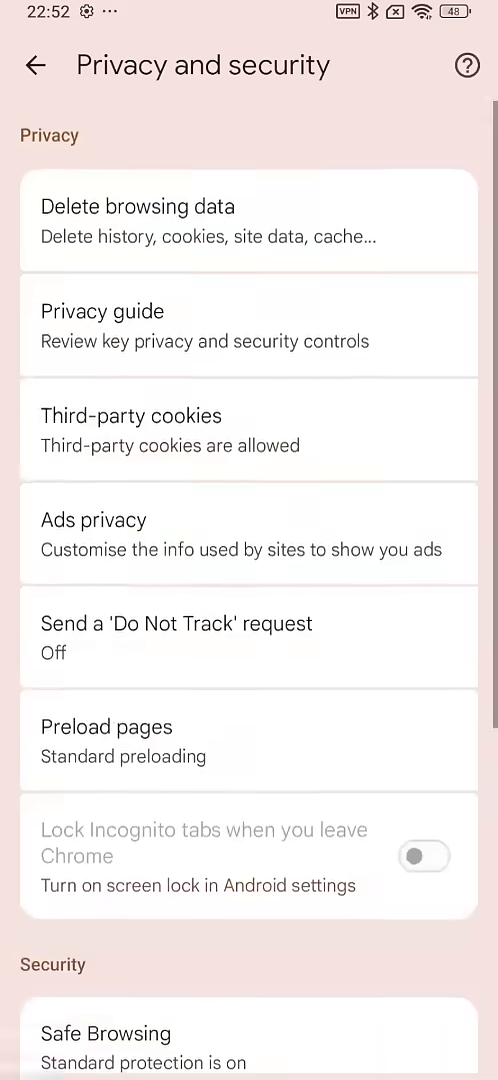
click(35, 65)
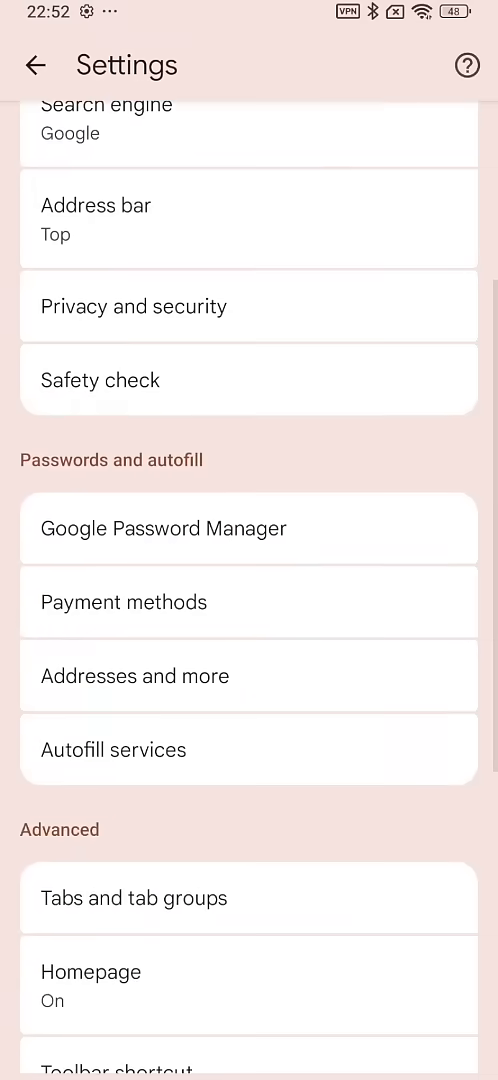
click(124, 602)
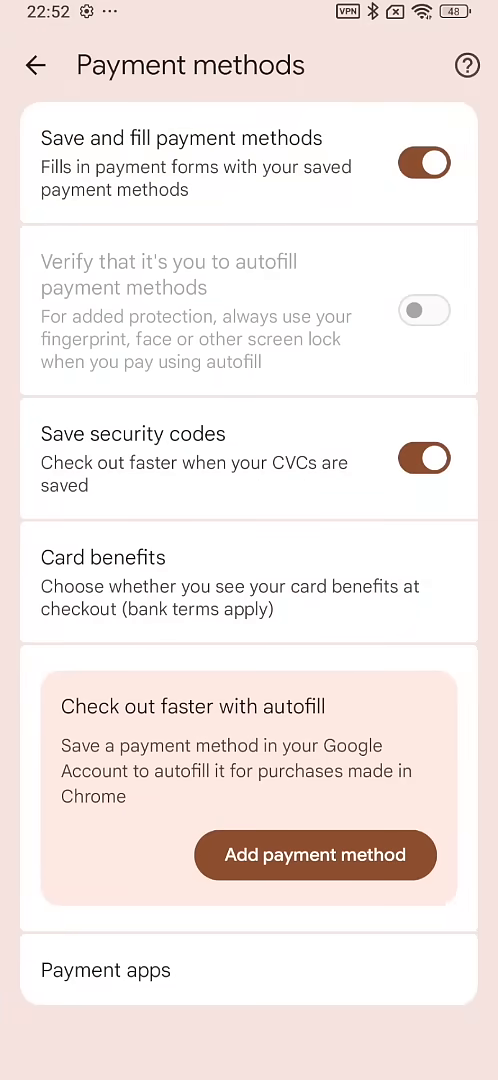
click(36, 64)
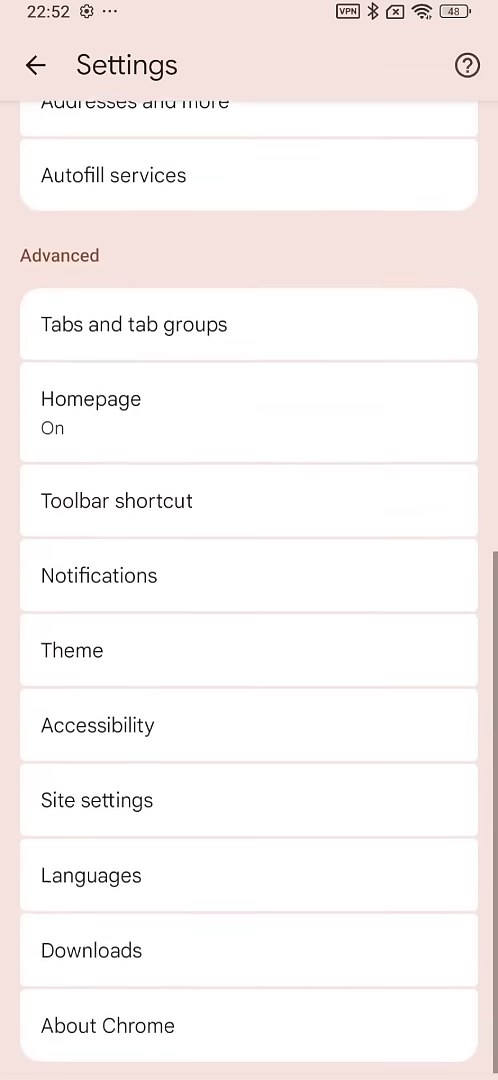
click(91, 875)
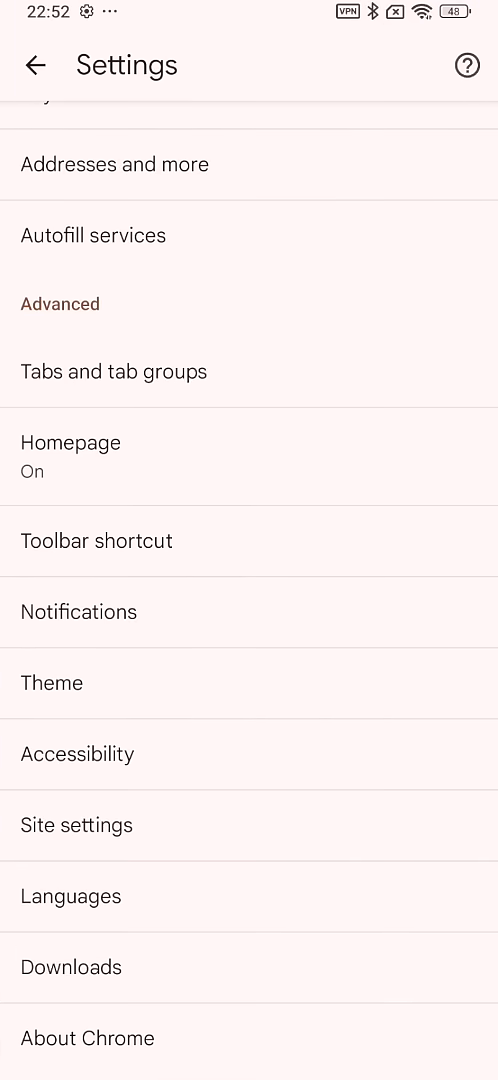
View the card-style Languages page, then show the Android Settings Containment flag
click(70, 895)
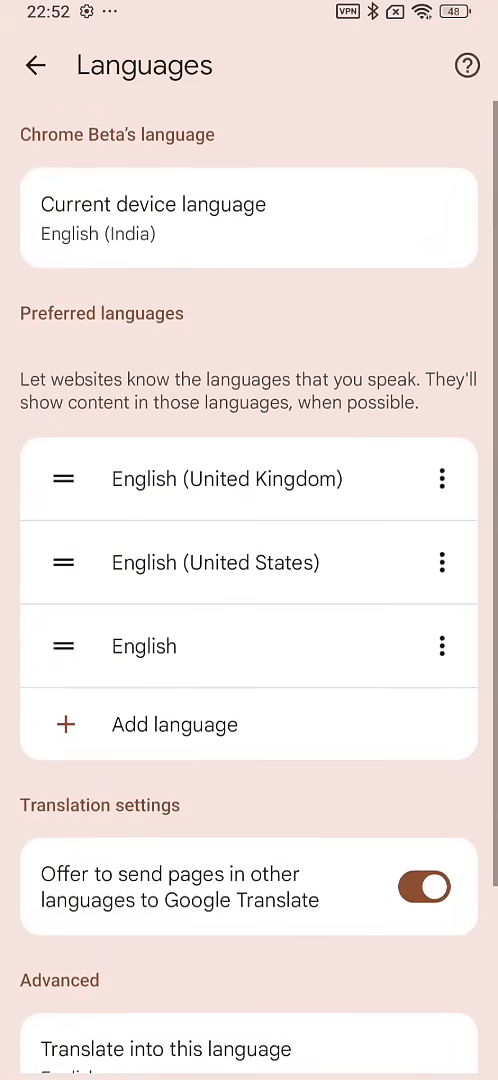
click(35, 65)
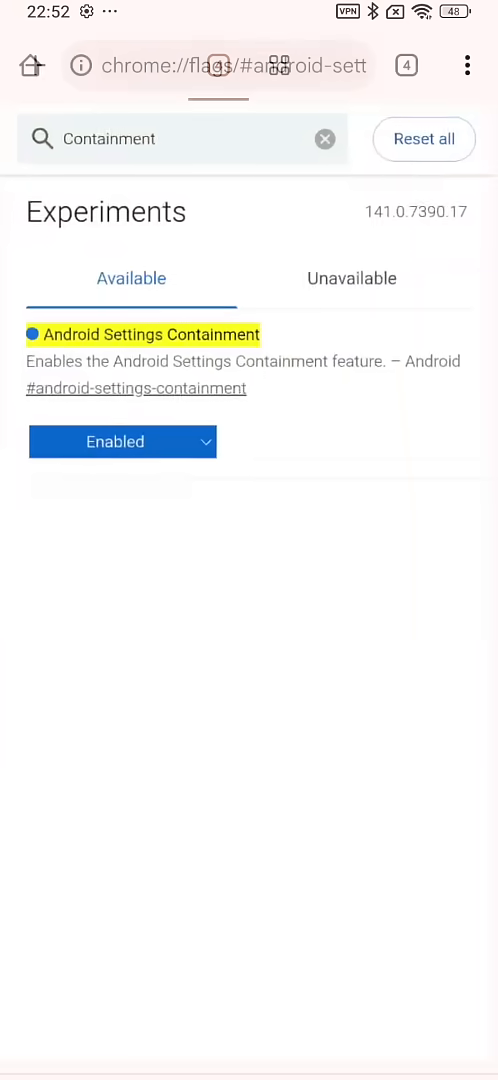
Set the Android Settings Containment flag's dropdown to Enabled
click(216, 65)
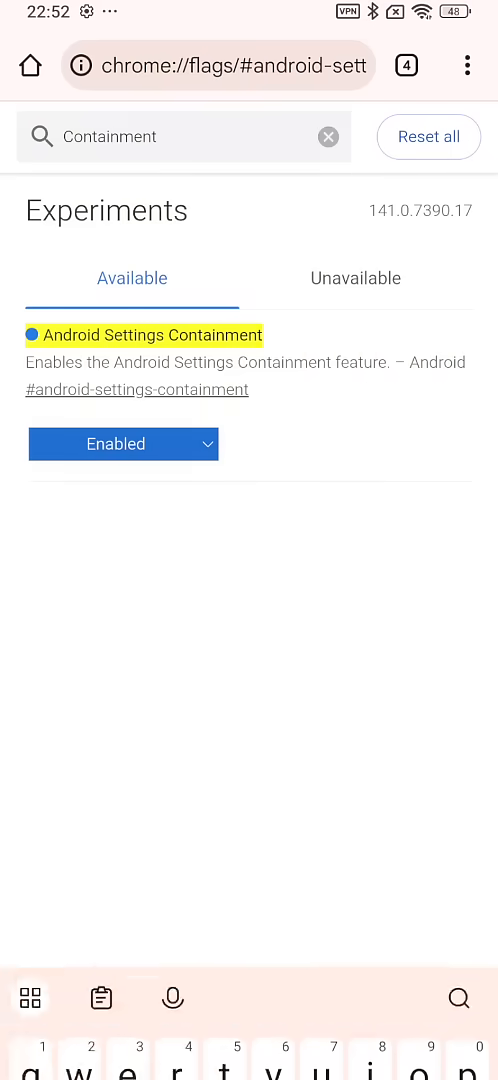
click(183, 137)
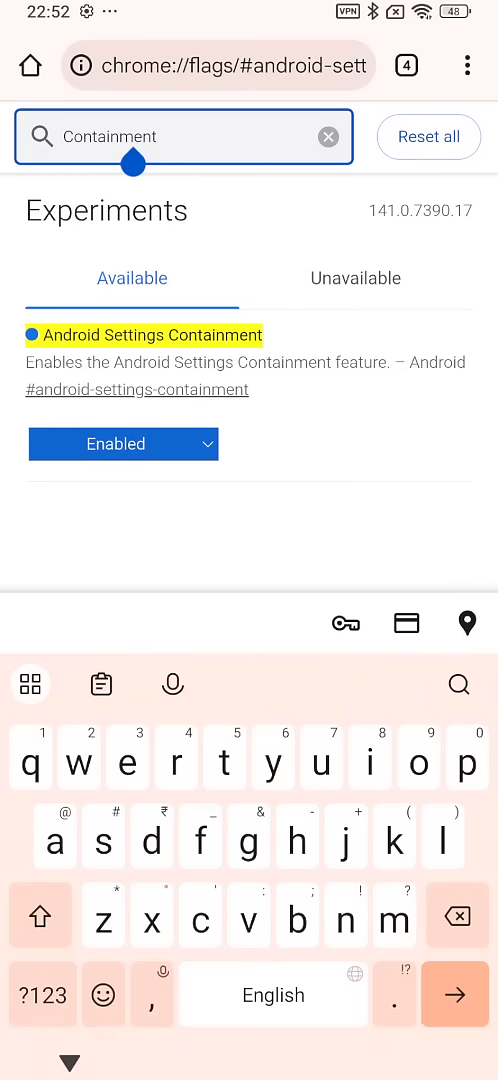
click(122, 443)
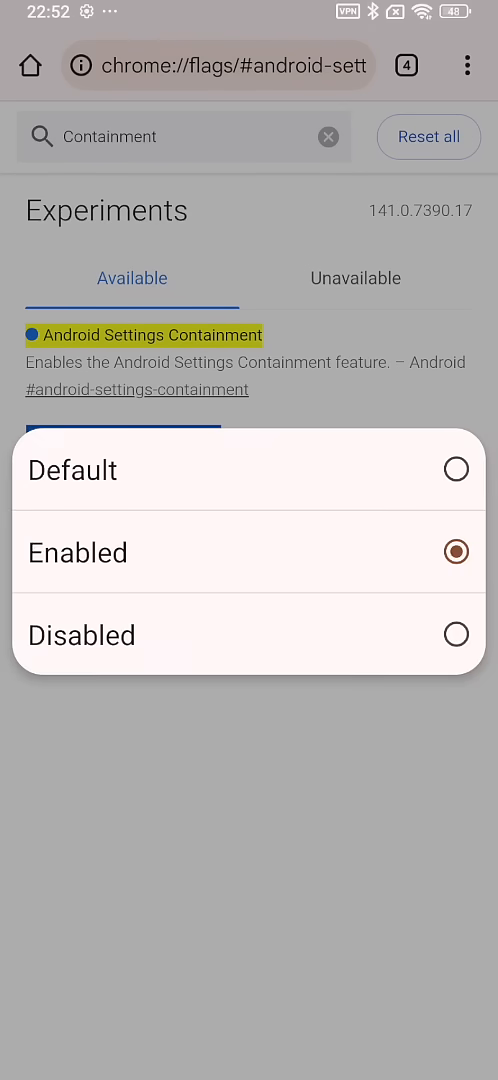
click(72, 470)
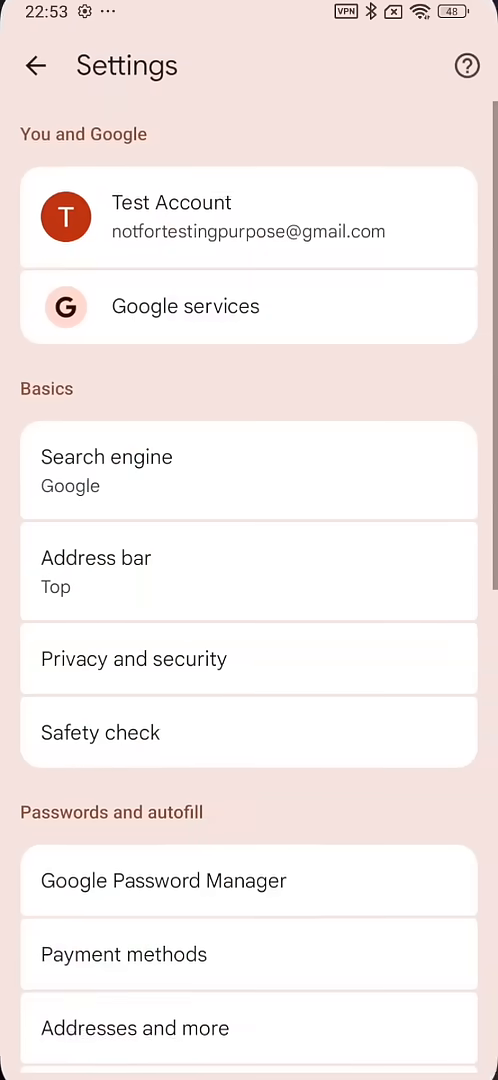
View the flat-style Languages page and return to the main settings list
scroll(down, 3)
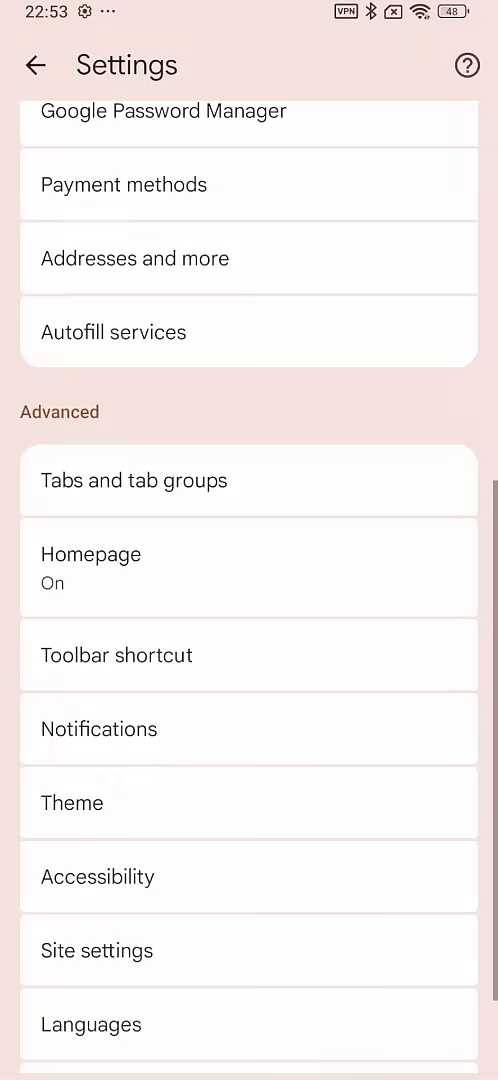
click(91, 1024)
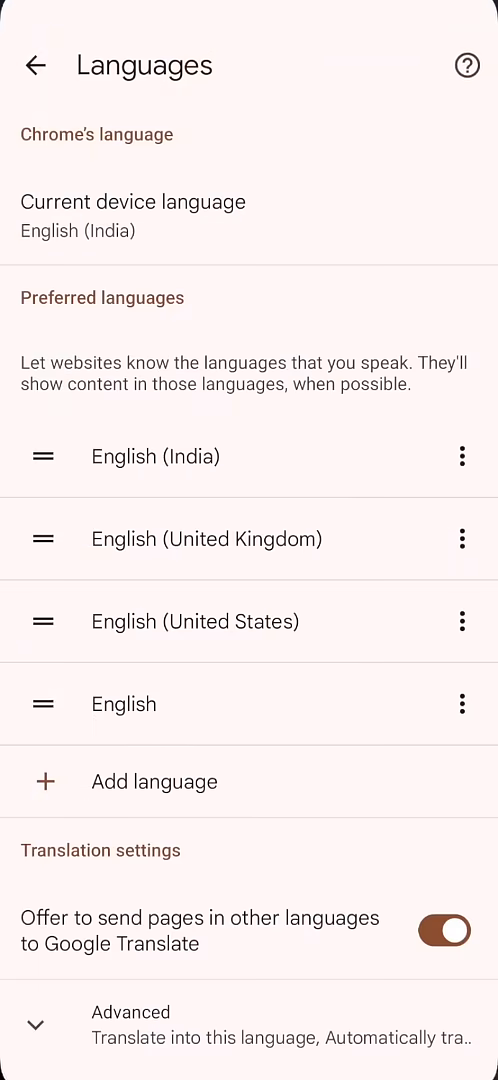
click(36, 65)
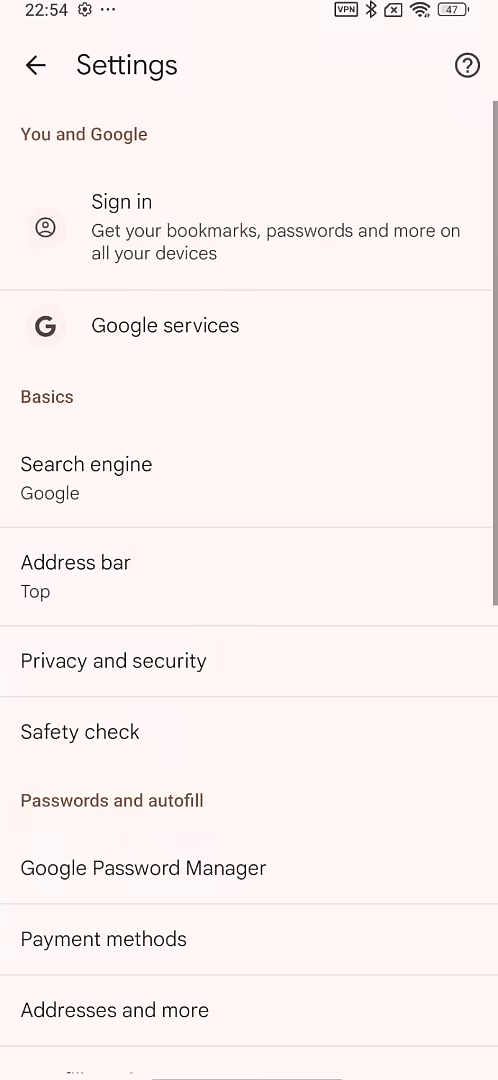
scroll(down, 3)
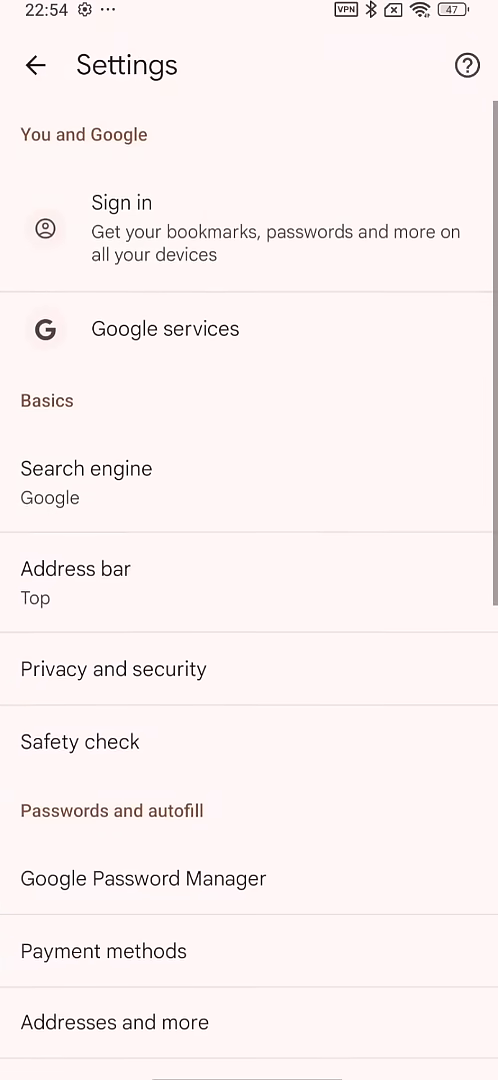